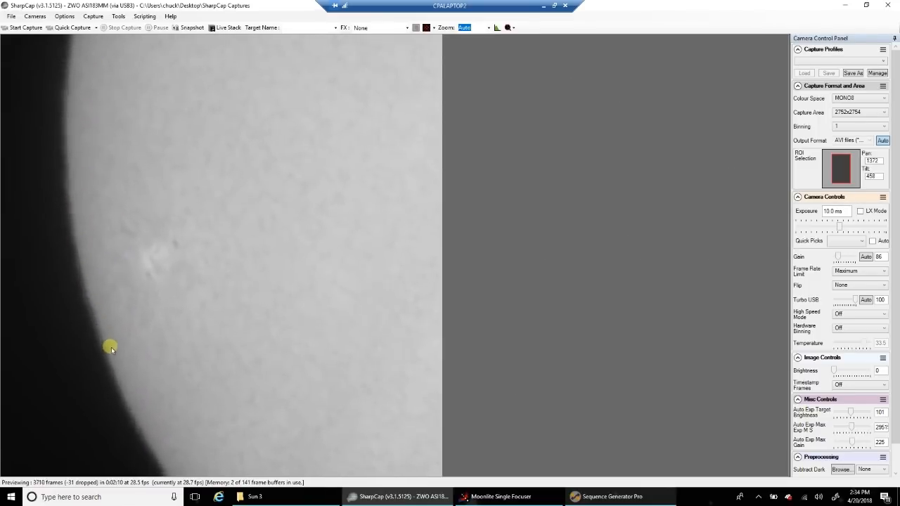
{"action": "mouse_move", "coordinate": [153, 406]}
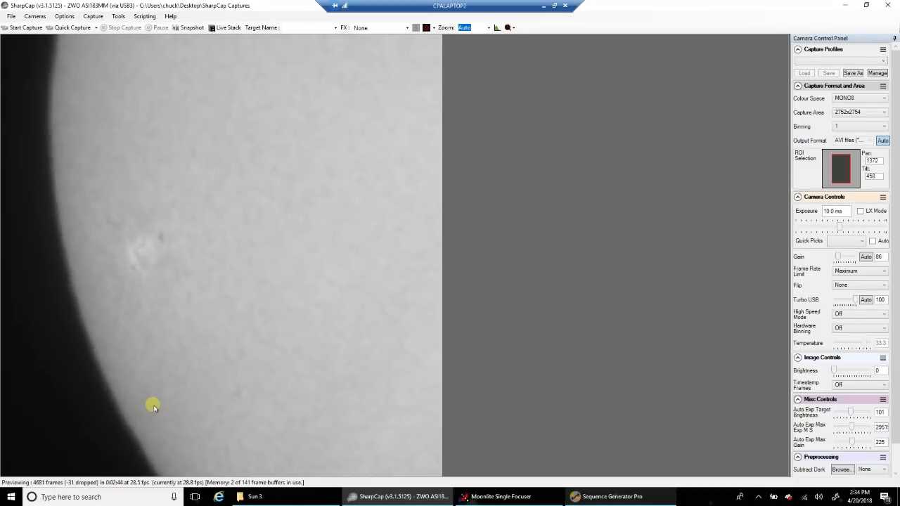
{"action": "mouse_move", "coordinate": [569, 374]}
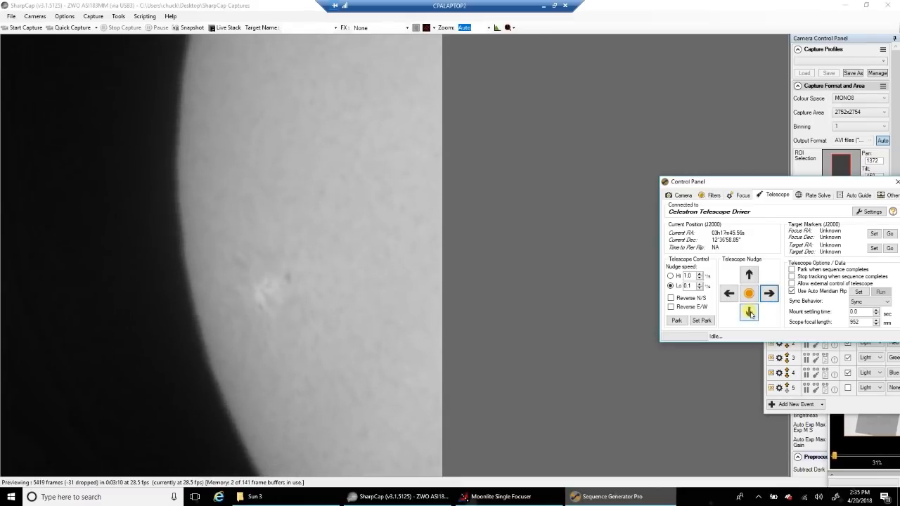
Step: Nudge the mount down, up, left and right to shift the sun's limb in the frame
{"action": "left_click", "coordinate": [748, 275]}
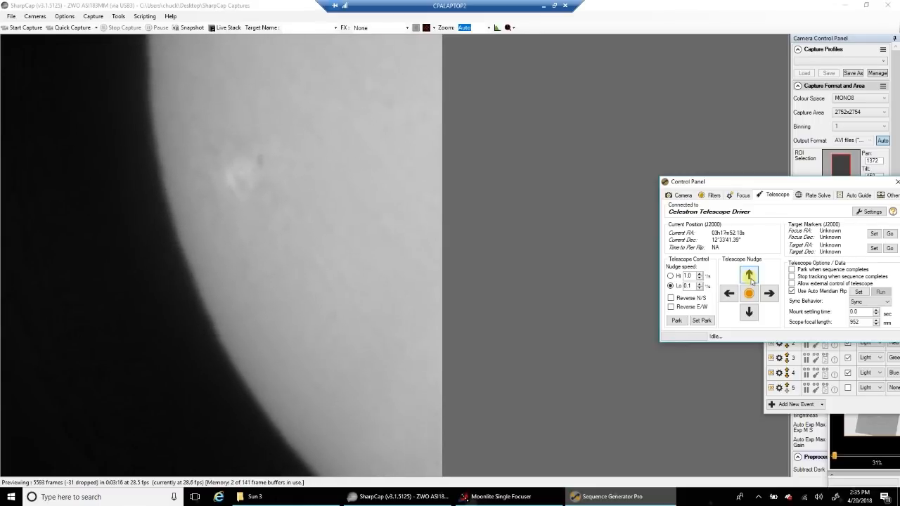
{"action": "left_click", "coordinate": [749, 274]}
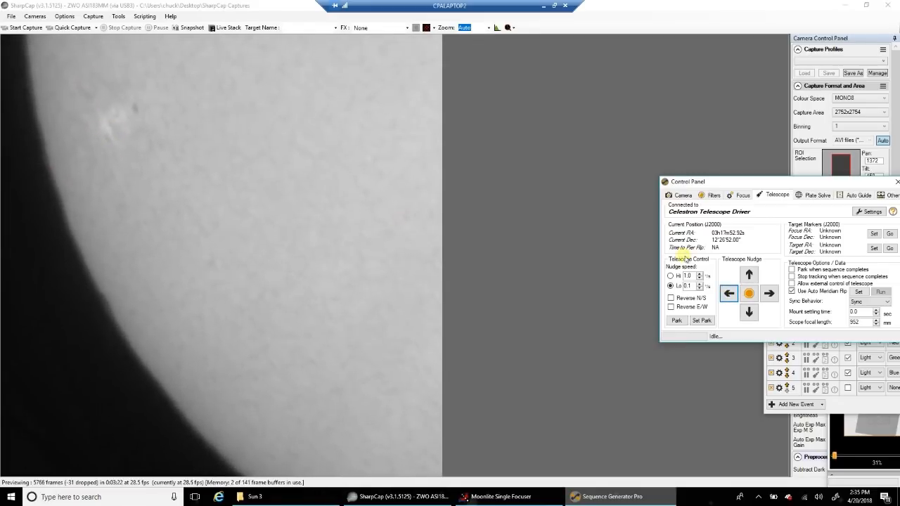
{"action": "left_click", "coordinate": [768, 294]}
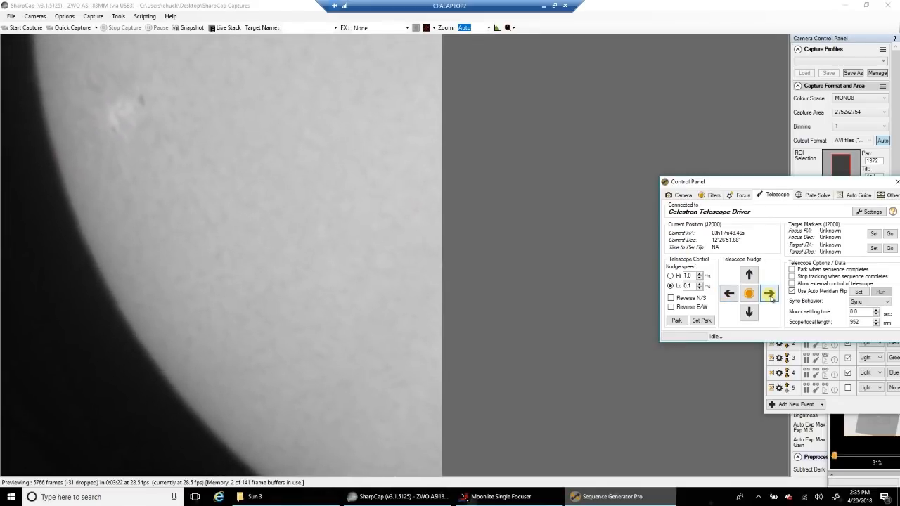
{"action": "left_click", "coordinate": [748, 312]}
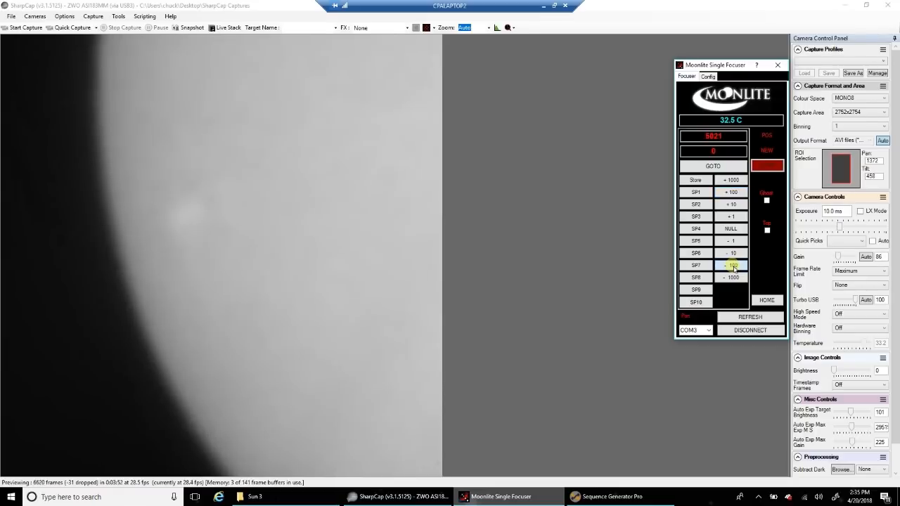
Step: Step the Moonlite focuser once to sharpen the sun's limb
{"action": "left_click", "coordinate": [732, 265]}
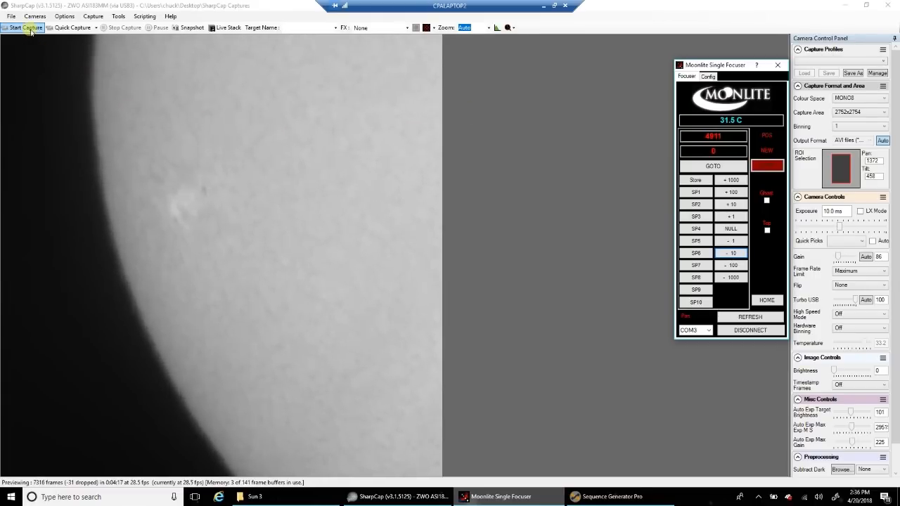
Step: Start a 500-frame capture sequence of the sun from Start Capture
{"action": "left_click", "coordinate": [26, 28]}
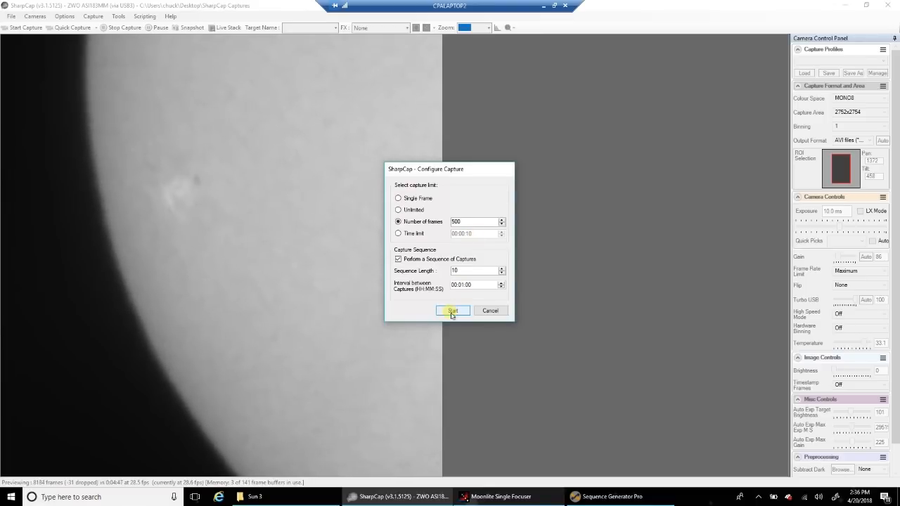
{"action": "left_click", "coordinate": [453, 311]}
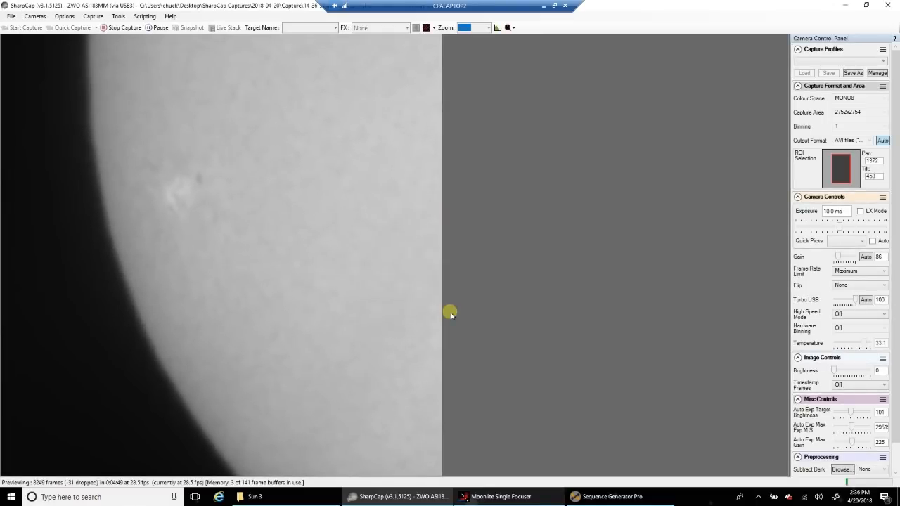
{"action": "left_click", "coordinate": [25, 28]}
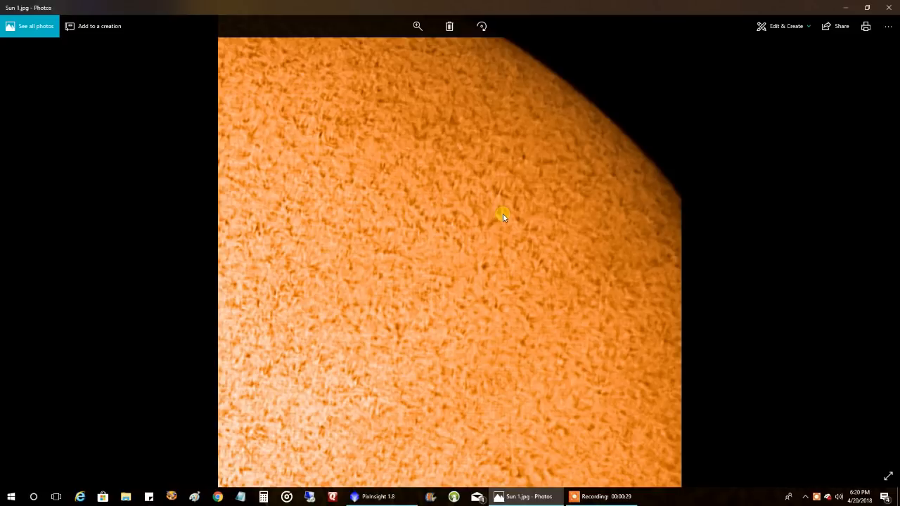
{"action": "mouse_move", "coordinate": [853, 256]}
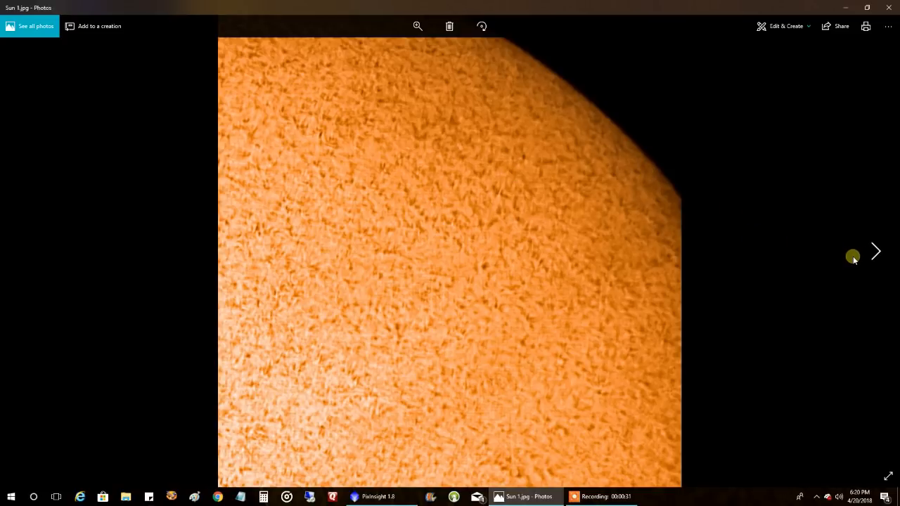
Step: Advance from Sun 1.jpg through Sun 2.jpg to the orange full-disk Sun 3.jpg
{"action": "left_click", "coordinate": [874, 251]}
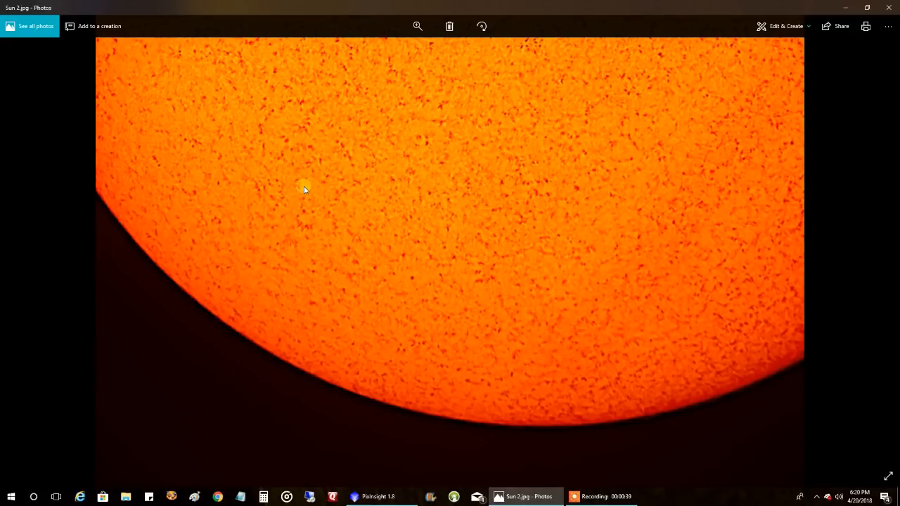
{"action": "mouse_move", "coordinate": [588, 232]}
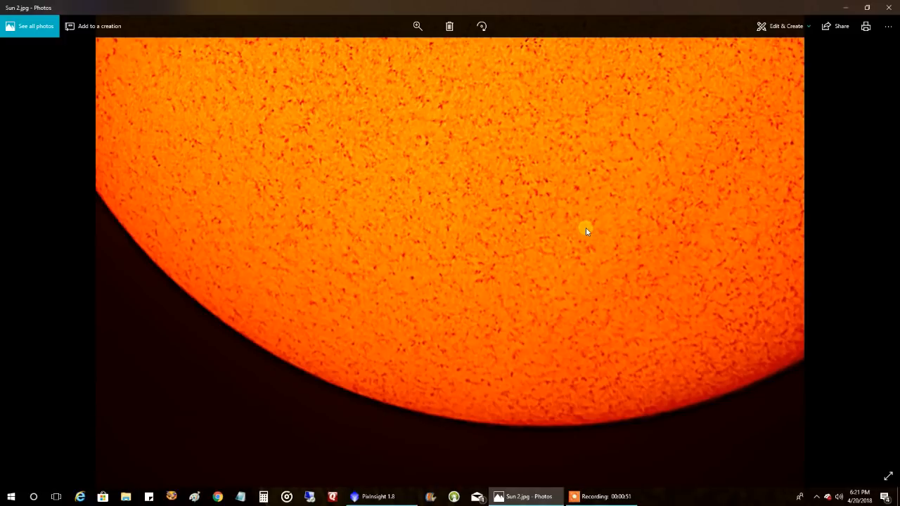
{"action": "mouse_move", "coordinate": [777, 257]}
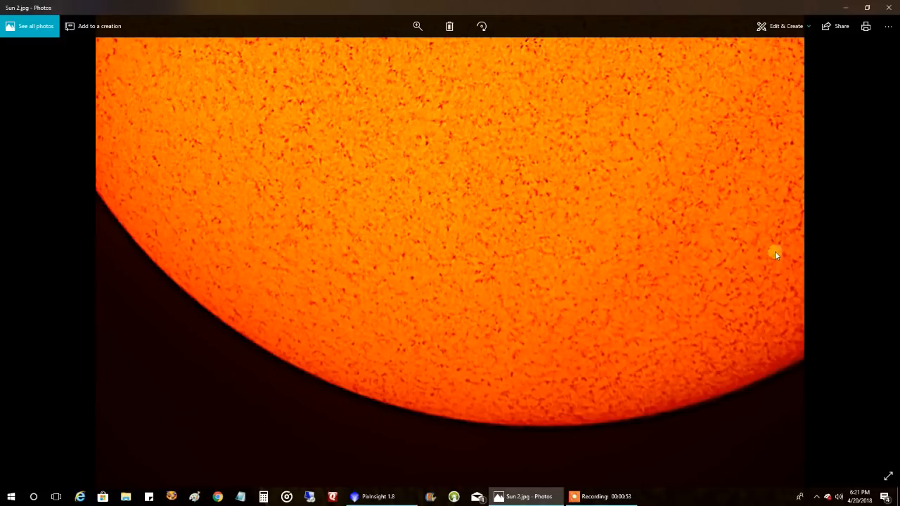
{"action": "mouse_move", "coordinate": [794, 254]}
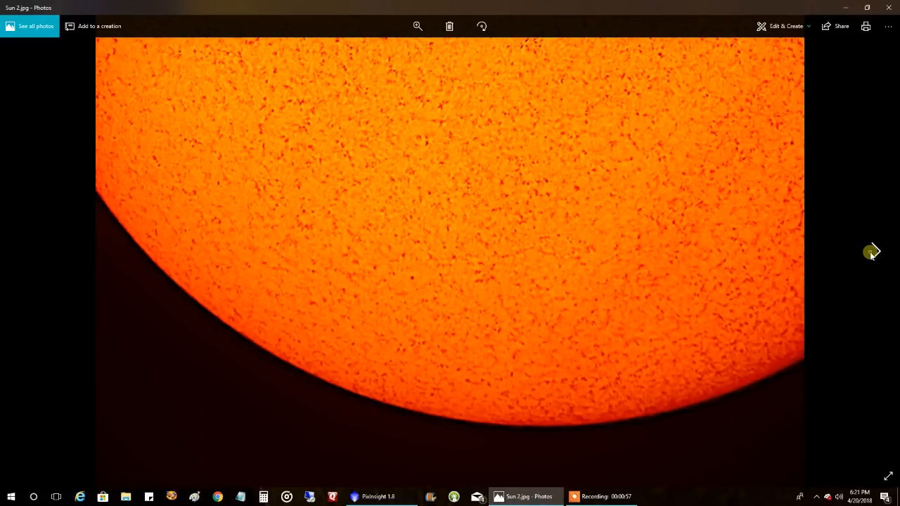
{"action": "left_click", "coordinate": [873, 252]}
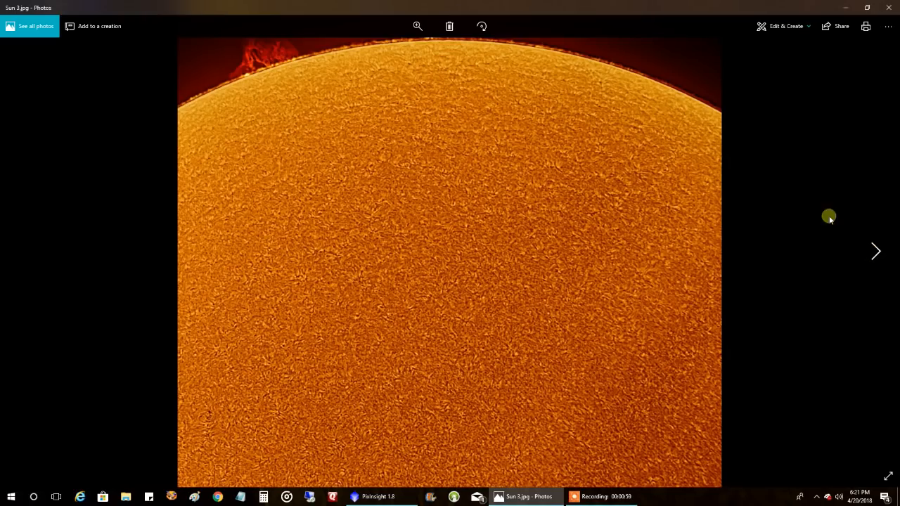
{"action": "mouse_move", "coordinate": [411, 236]}
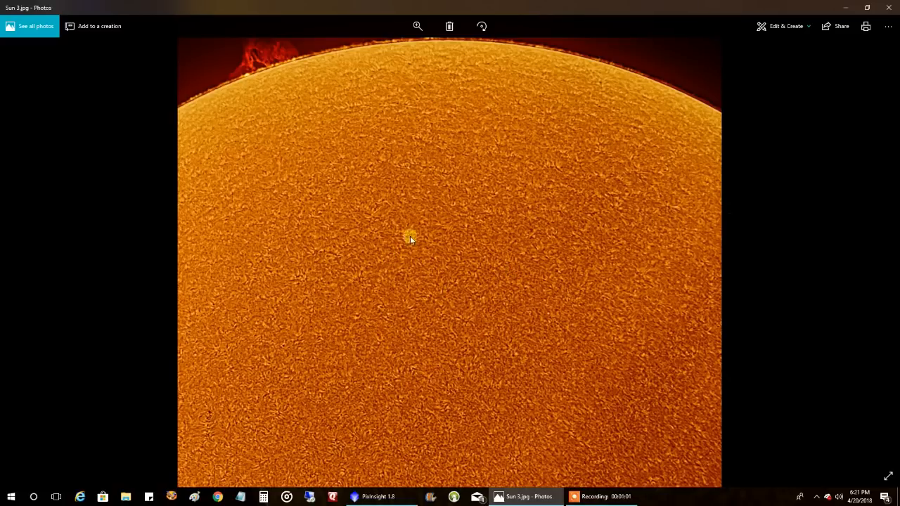
{"action": "mouse_move", "coordinate": [518, 256]}
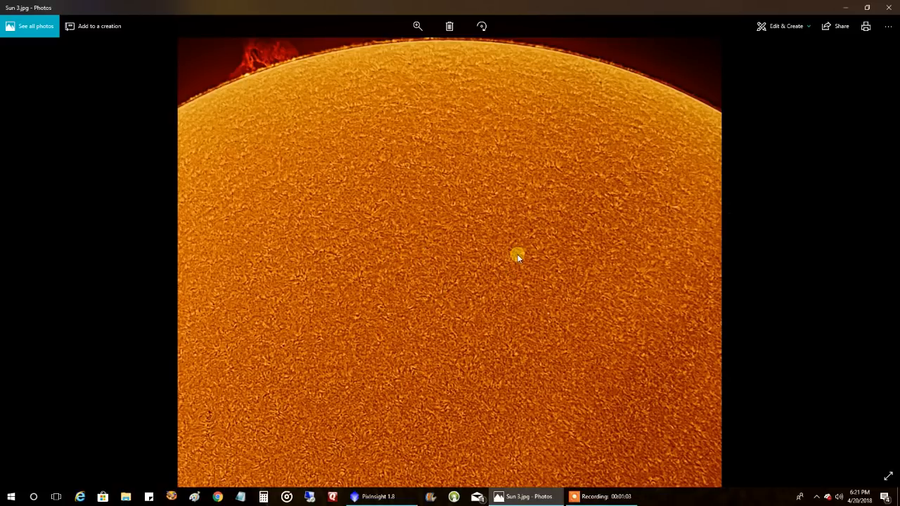
{"action": "mouse_move", "coordinate": [258, 66]}
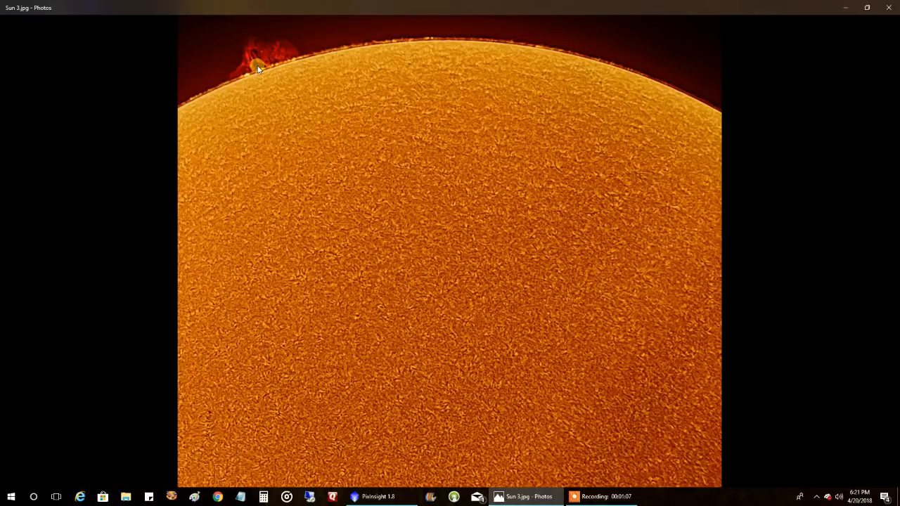
{"action": "mouse_move", "coordinate": [833, 211]}
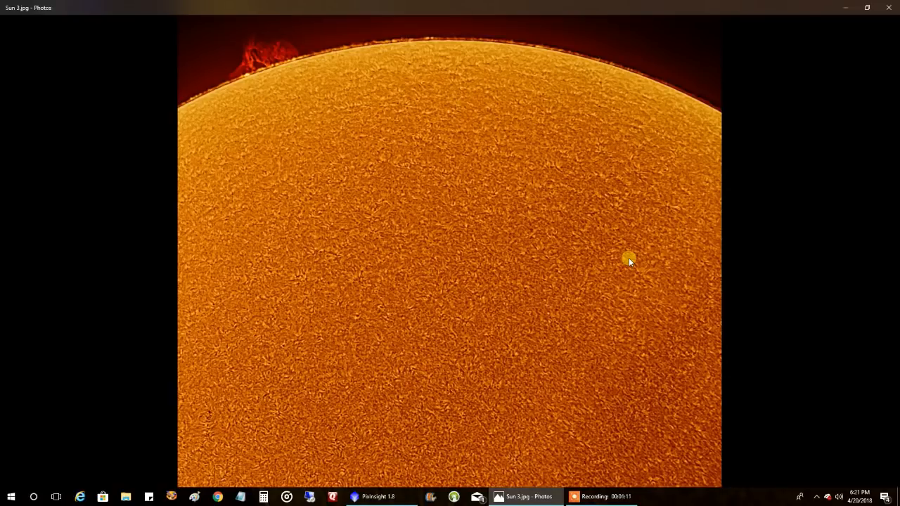
{"action": "mouse_move", "coordinate": [869, 278]}
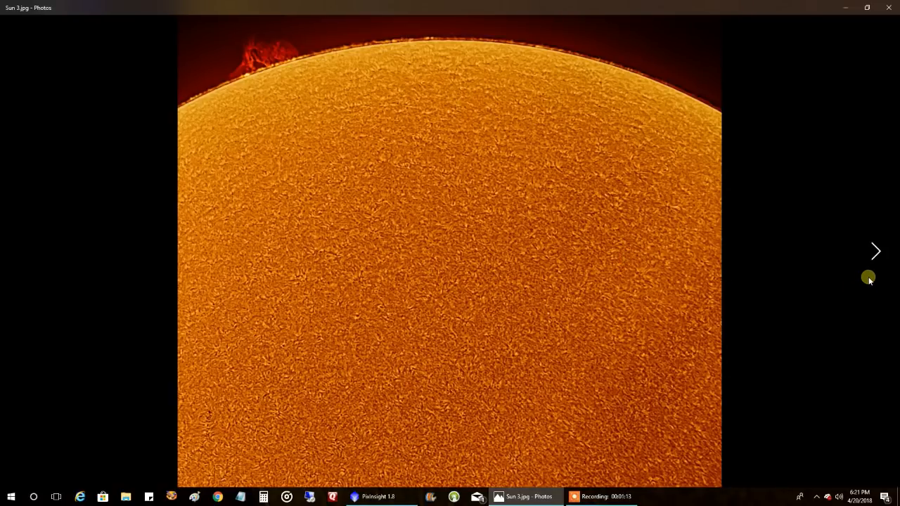
Step: Move past the orange prominence image Sun 5.jpg to the golden solar-surface close-up
{"action": "left_click", "coordinate": [875, 251]}
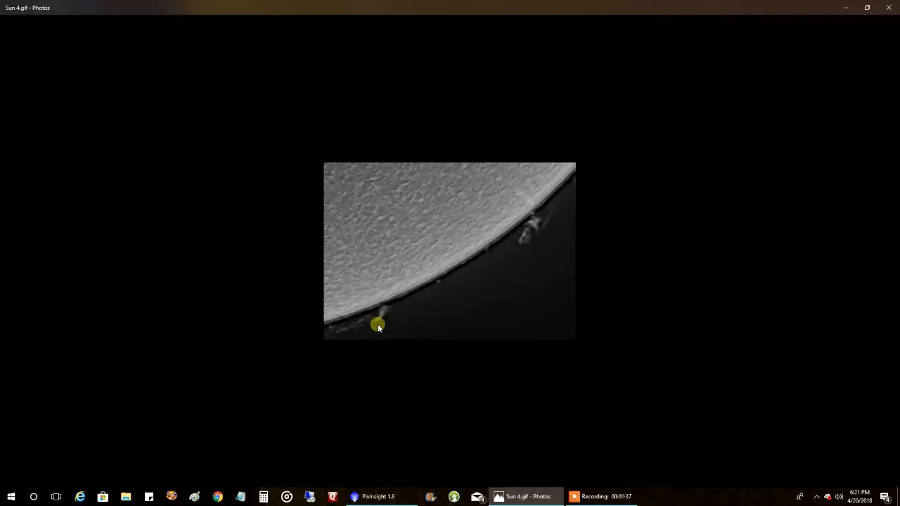
{"action": "mouse_move", "coordinate": [627, 263]}
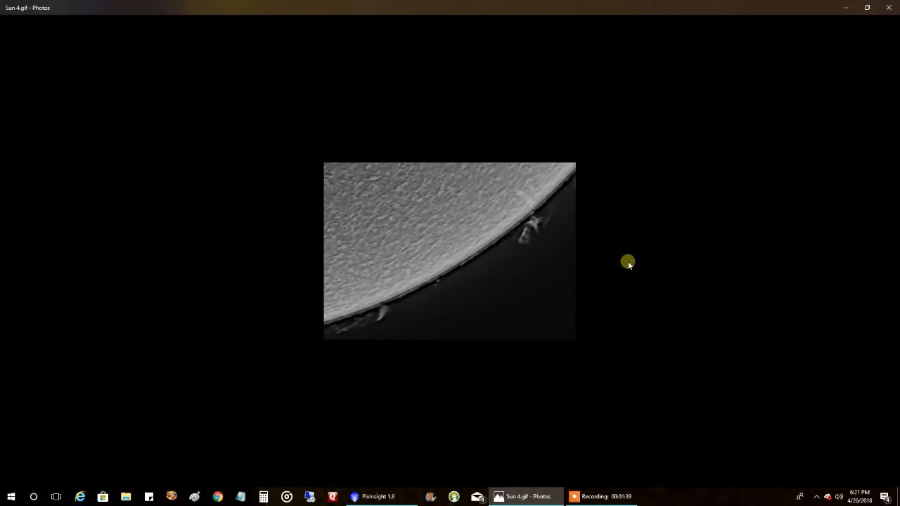
{"action": "mouse_move", "coordinate": [749, 271]}
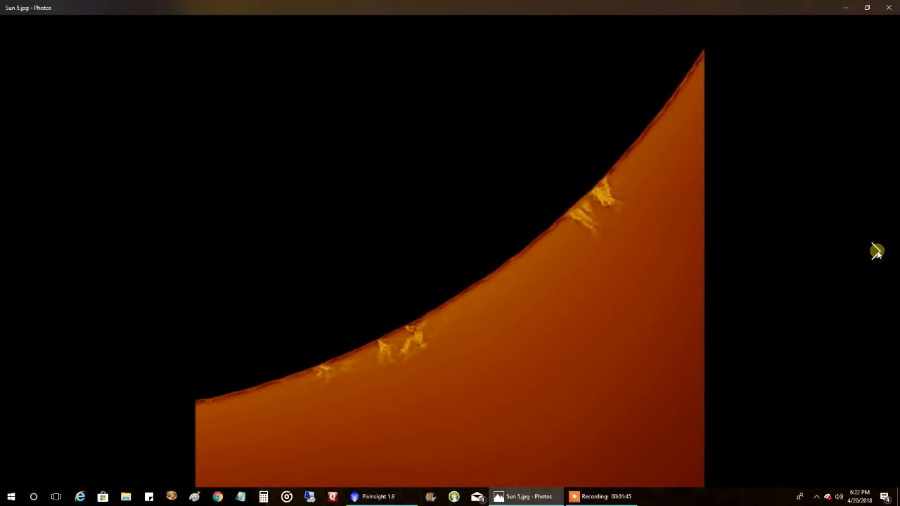
{"action": "mouse_move", "coordinate": [570, 155]}
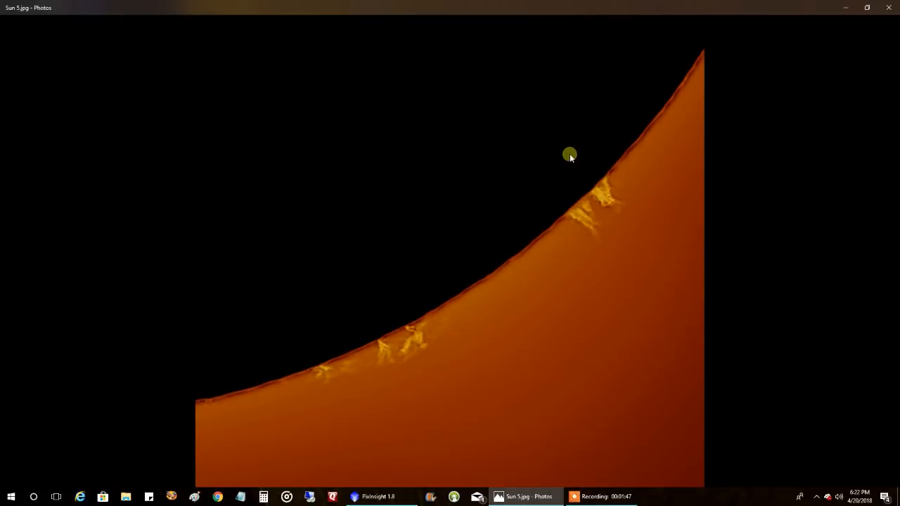
{"action": "mouse_move", "coordinate": [324, 388]}
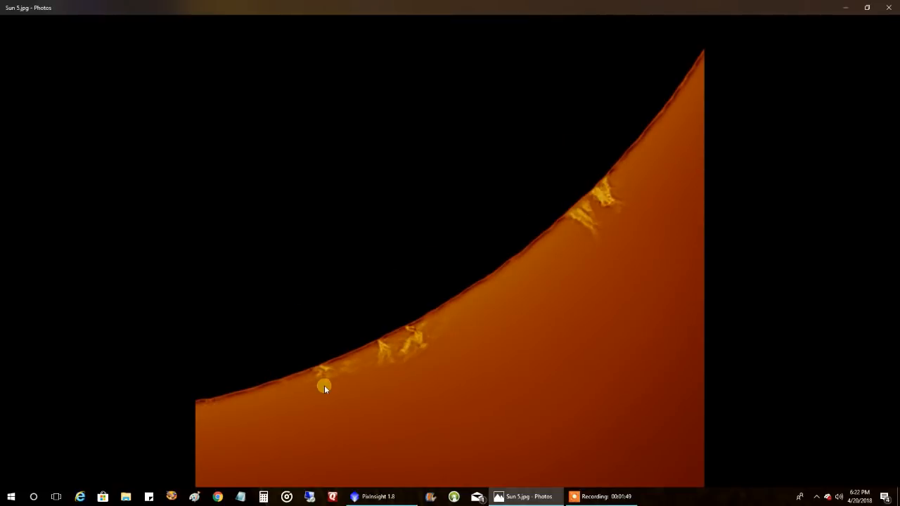
{"action": "mouse_move", "coordinate": [603, 203]}
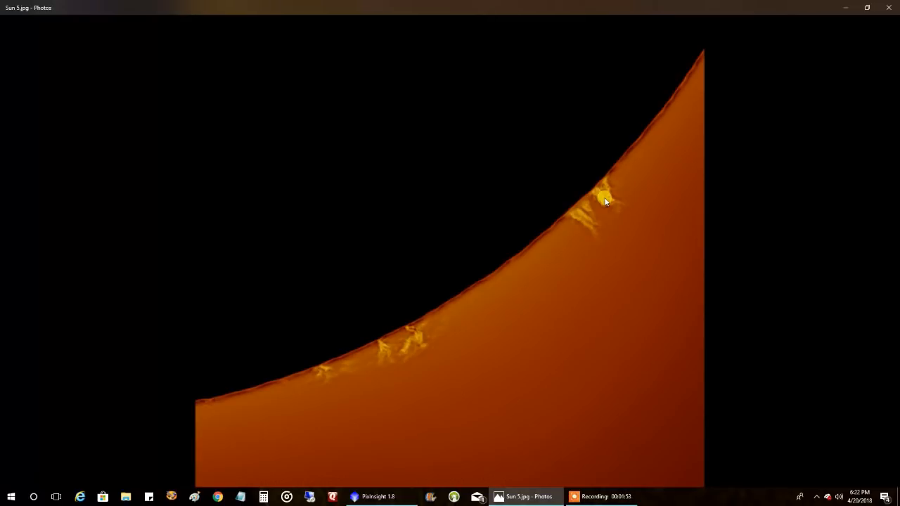
{"action": "mouse_move", "coordinate": [600, 208]}
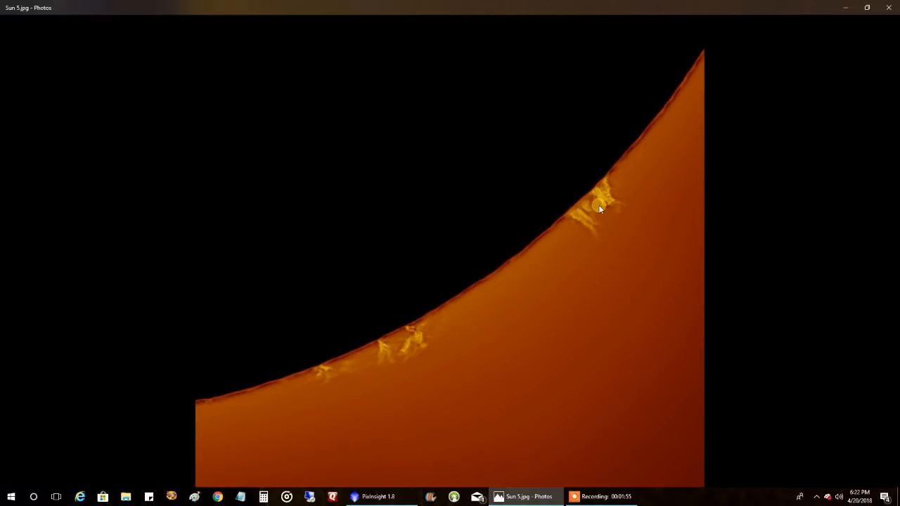
{"action": "mouse_move", "coordinate": [569, 247]}
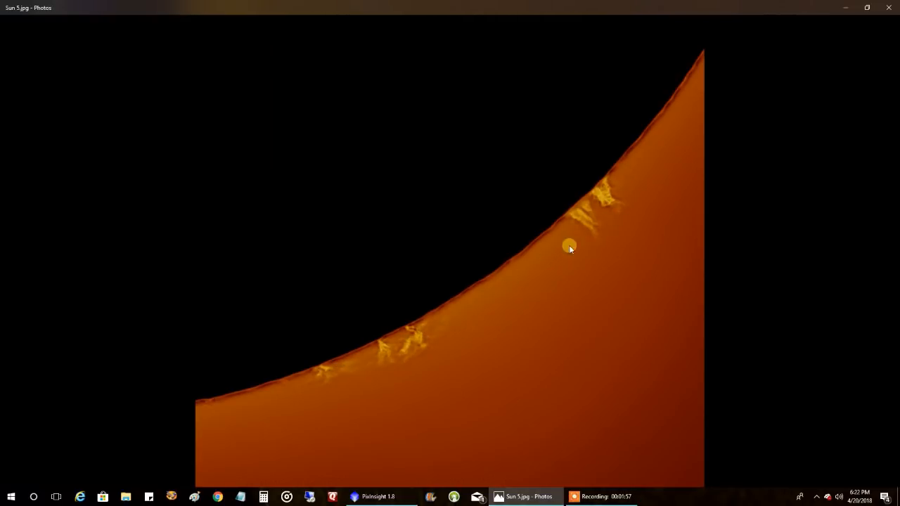
{"action": "mouse_move", "coordinate": [607, 217]}
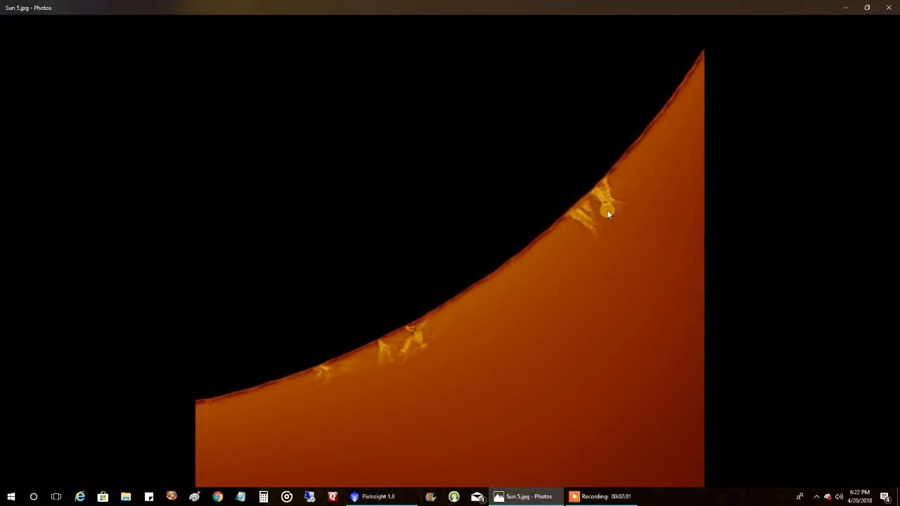
{"action": "mouse_move", "coordinate": [875, 251]}
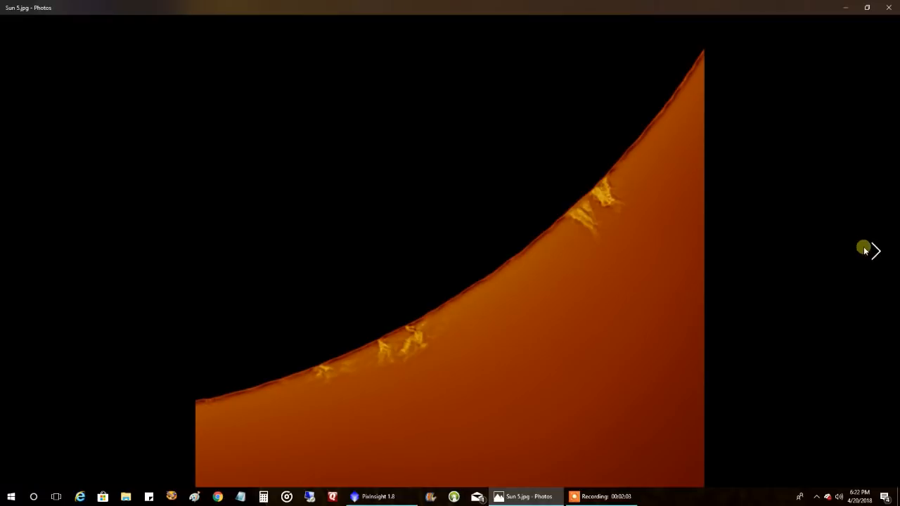
{"action": "left_click", "coordinate": [875, 250]}
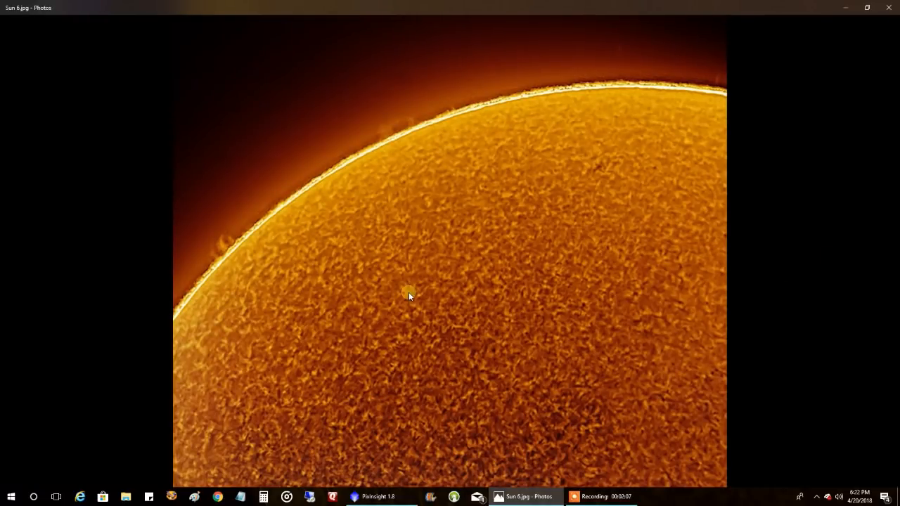
{"action": "mouse_move", "coordinate": [505, 347]}
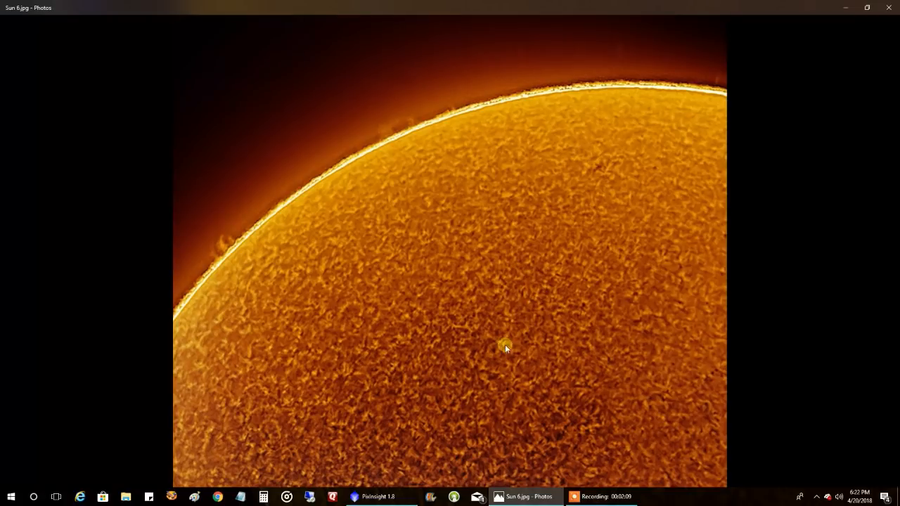
{"action": "mouse_move", "coordinate": [847, 245]}
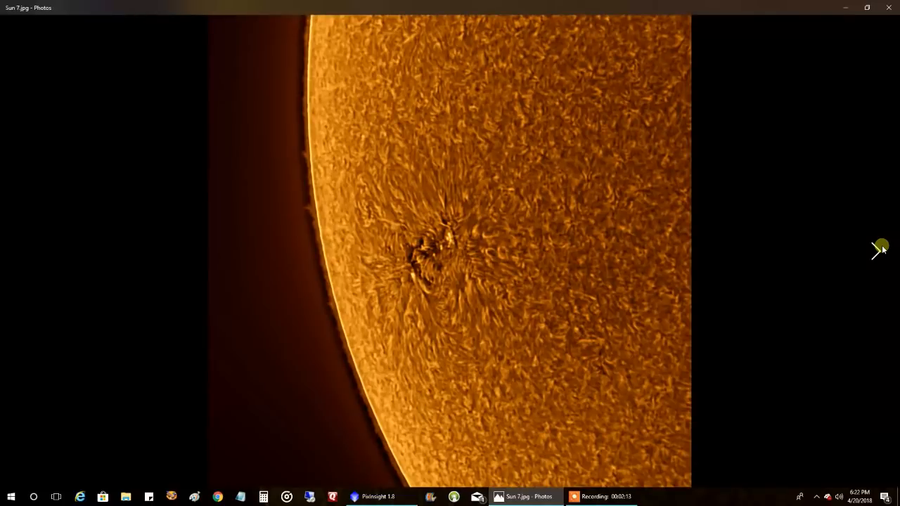
{"action": "mouse_move", "coordinate": [532, 196]}
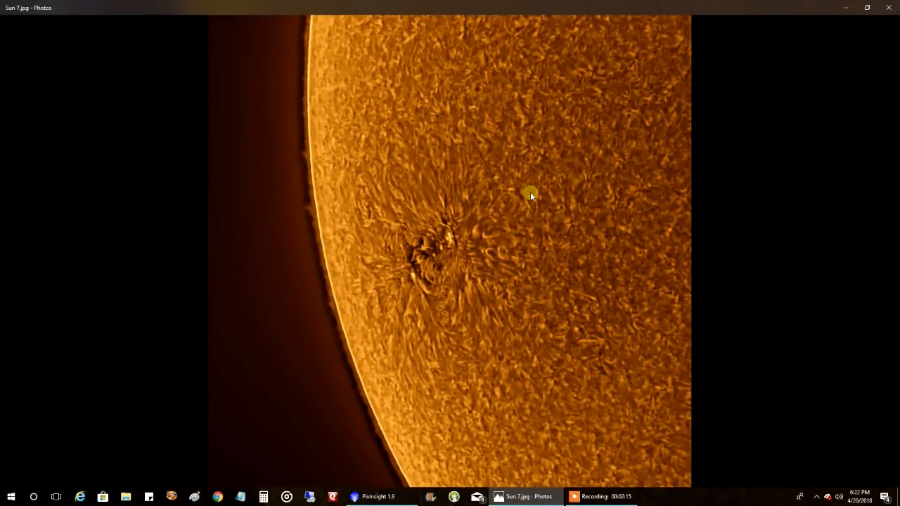
{"action": "mouse_move", "coordinate": [490, 188]}
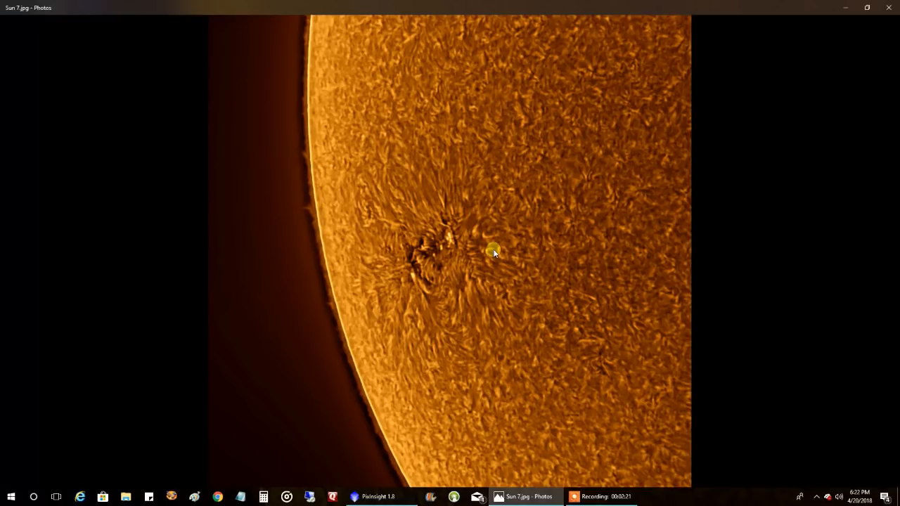
{"action": "mouse_move", "coordinate": [453, 267]}
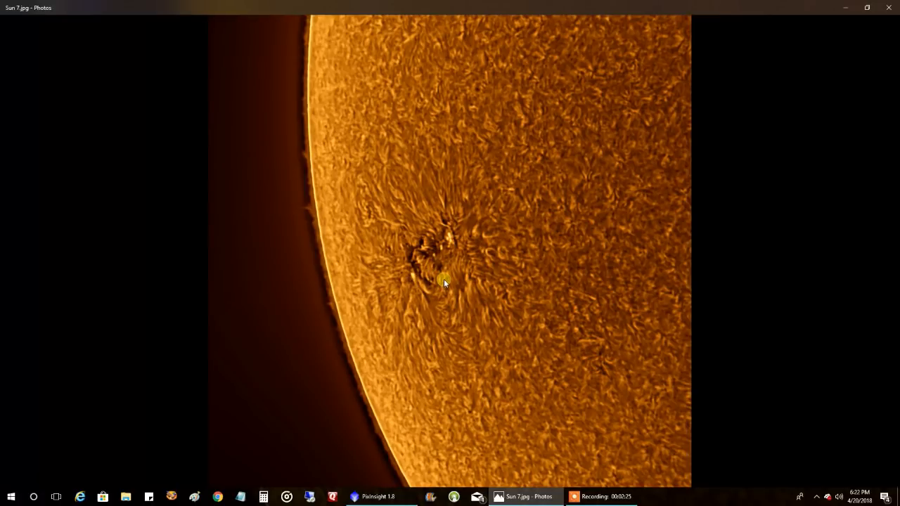
{"action": "mouse_move", "coordinate": [623, 214]}
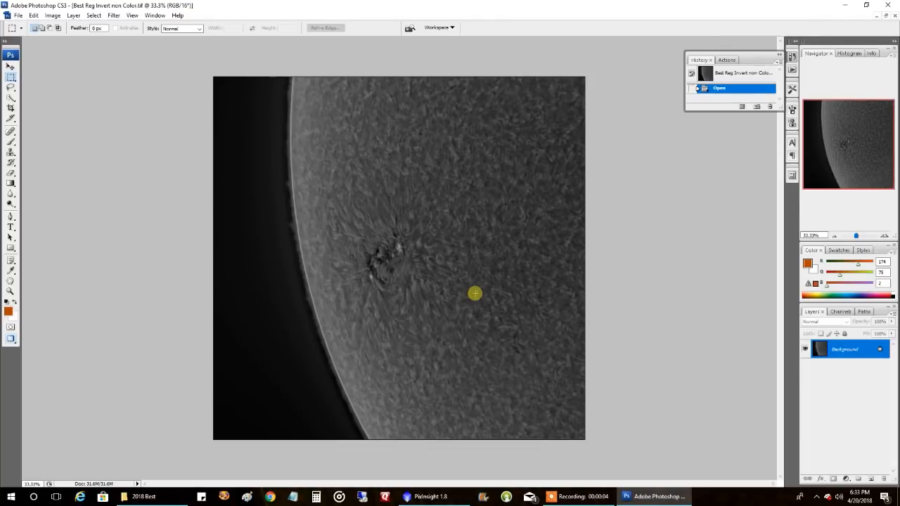
{"action": "mouse_move", "coordinate": [385, 171]}
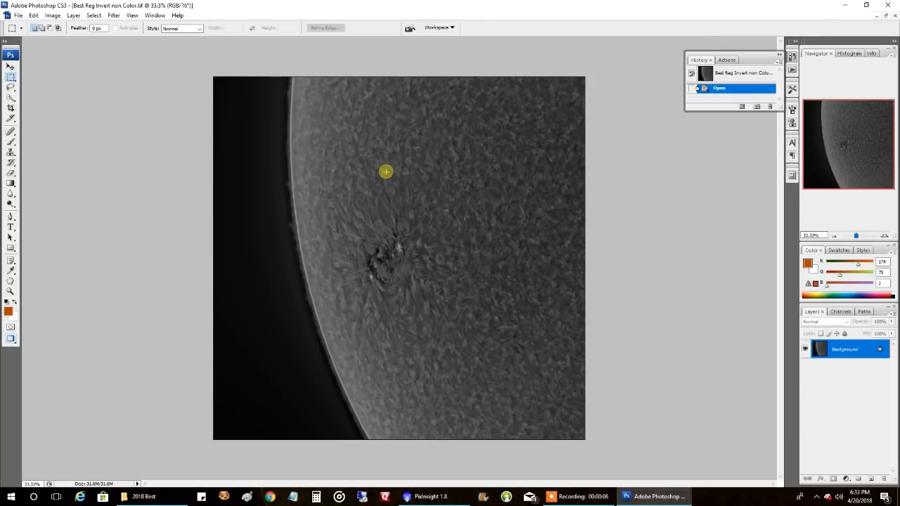
{"action": "mouse_move", "coordinate": [365, 388]}
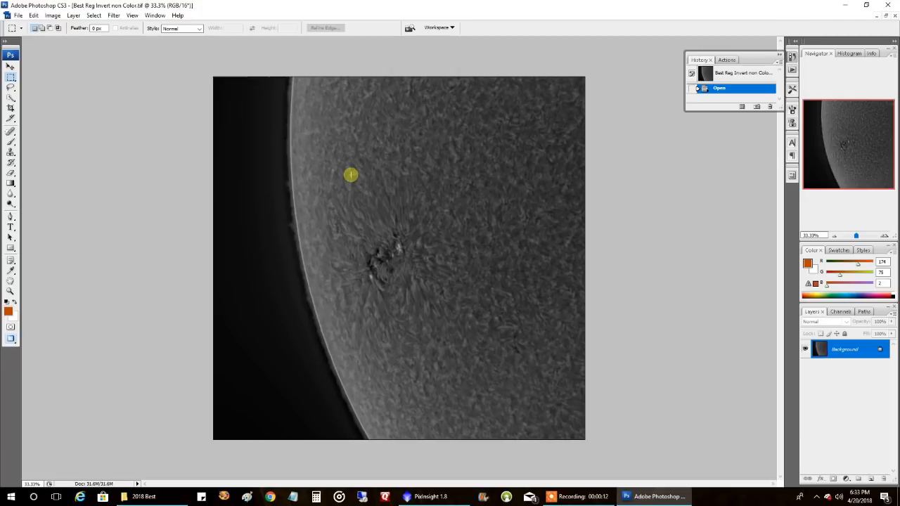
{"action": "mouse_move", "coordinate": [414, 189]}
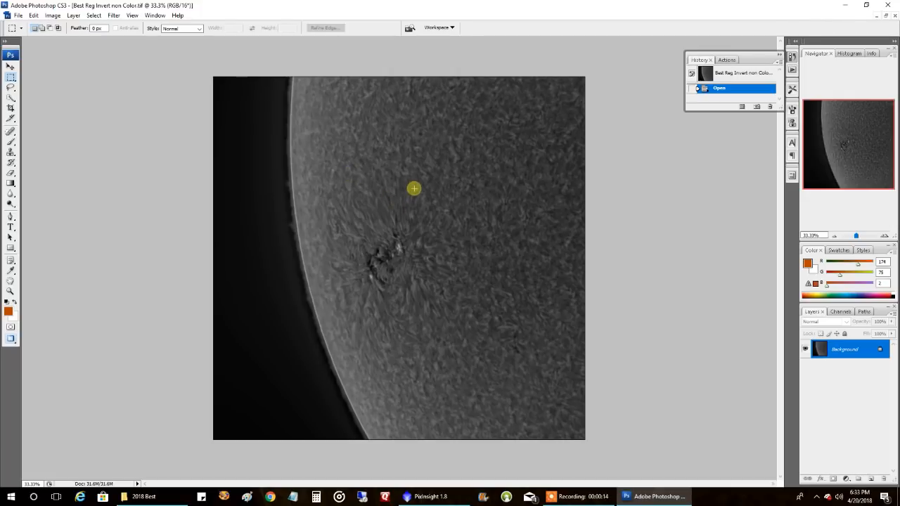
{"action": "mouse_move", "coordinate": [294, 233]}
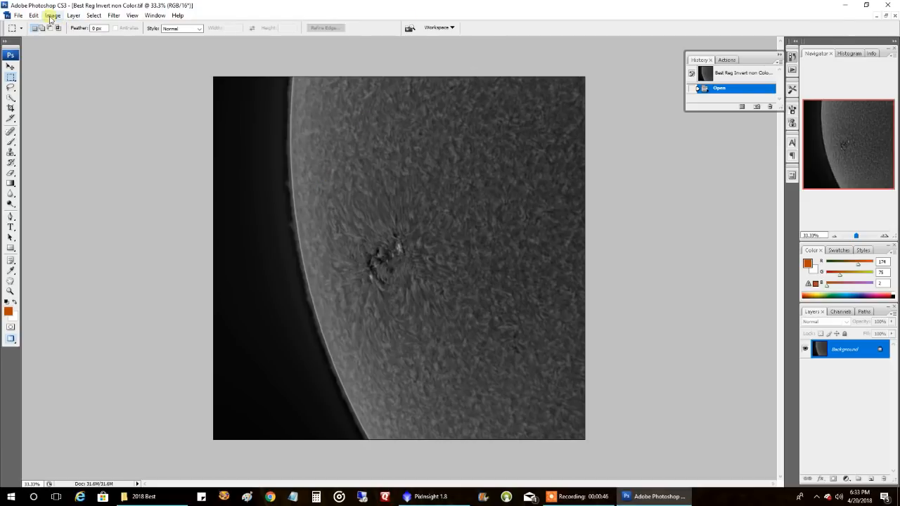
Step: In Levels, brighten the Red channel midtones to about 1.6
{"action": "left_click", "coordinate": [53, 14]}
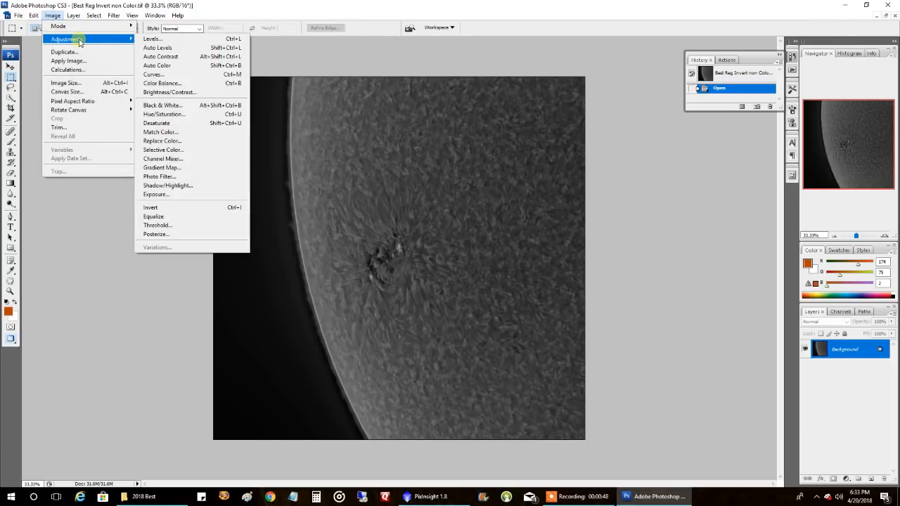
{"action": "left_click", "coordinate": [152, 40]}
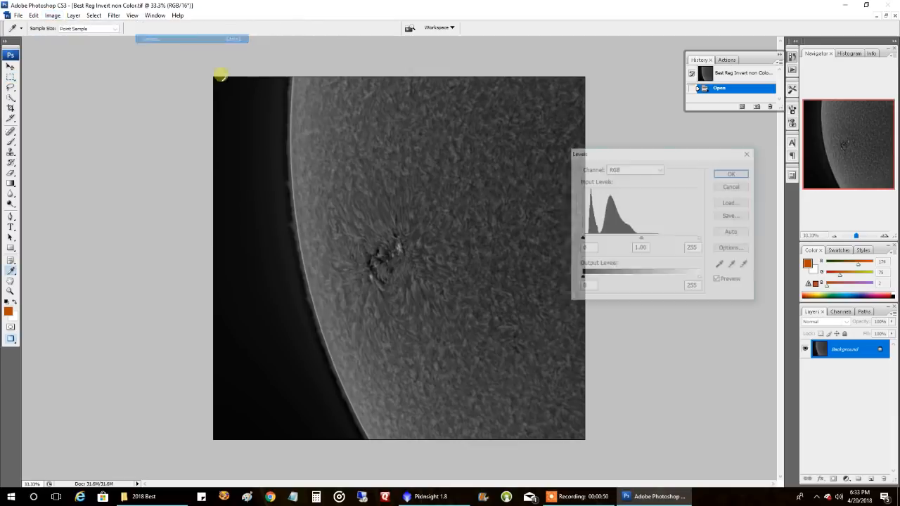
{"action": "left_click", "coordinate": [659, 169]}
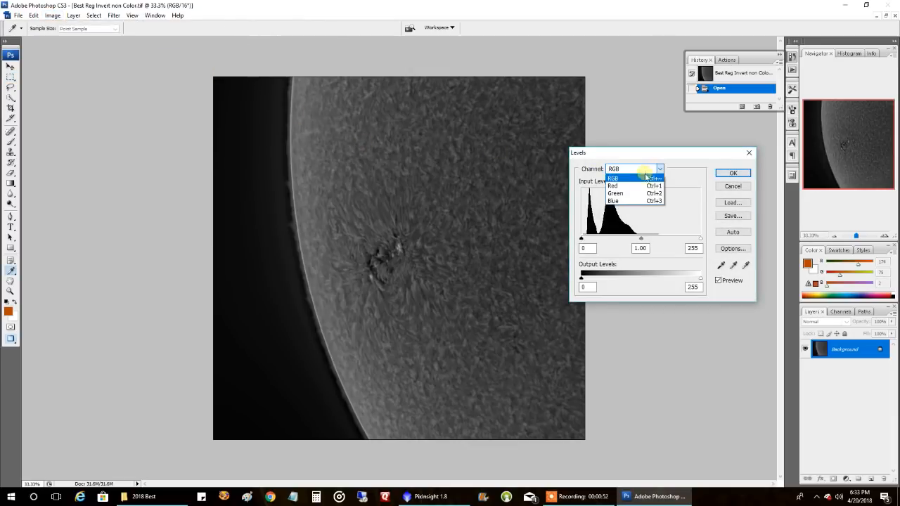
{"action": "left_click", "coordinate": [614, 186]}
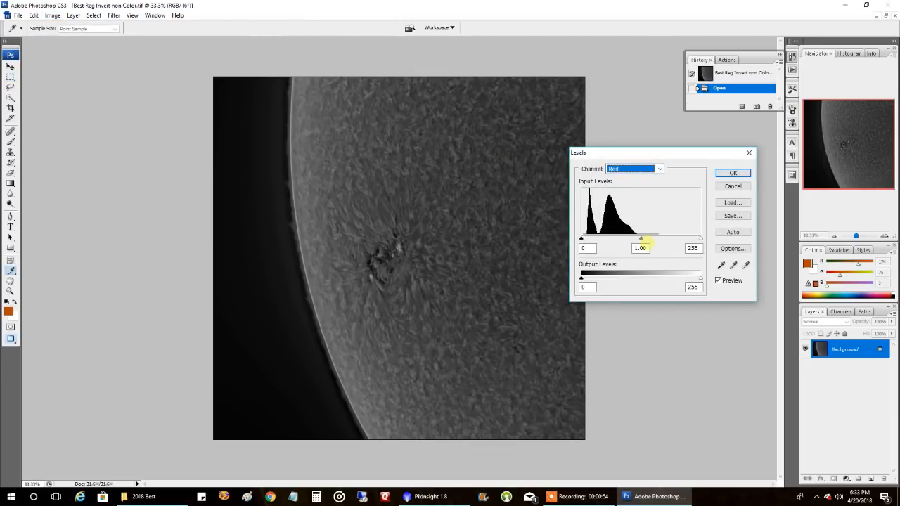
{"action": "left_click_drag", "start_coordinate": [641, 238], "coordinate": [630, 238]}
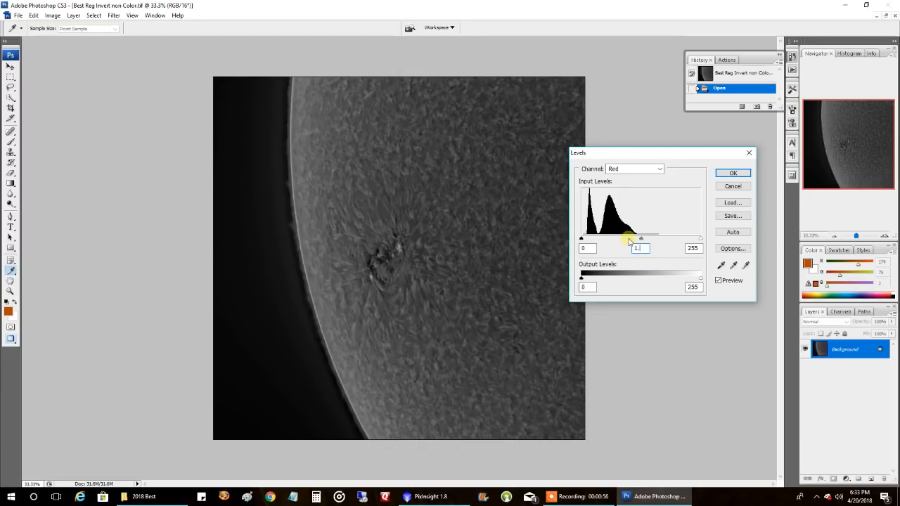
Step: Set Green midtones to .8 and Blue to .2, then apply the orange colourisation
{"action": "left_click", "coordinate": [658, 169]}
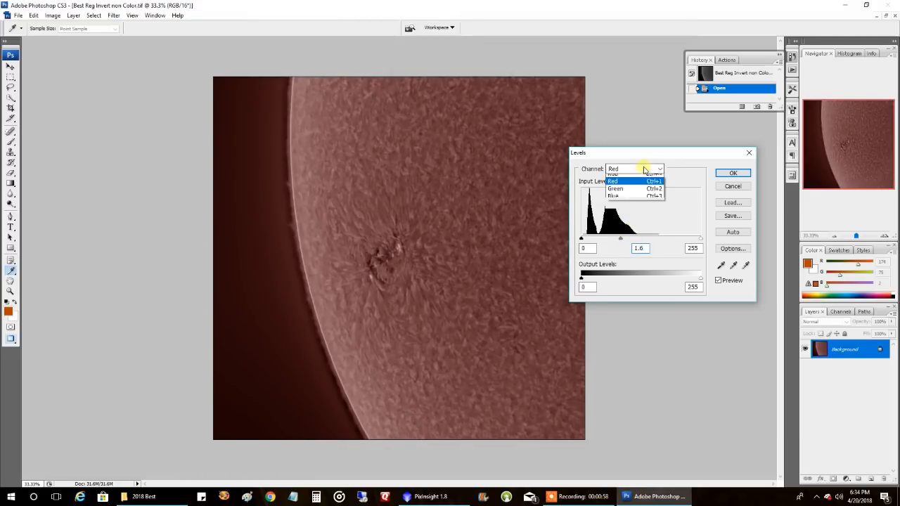
{"action": "left_click", "coordinate": [616, 188]}
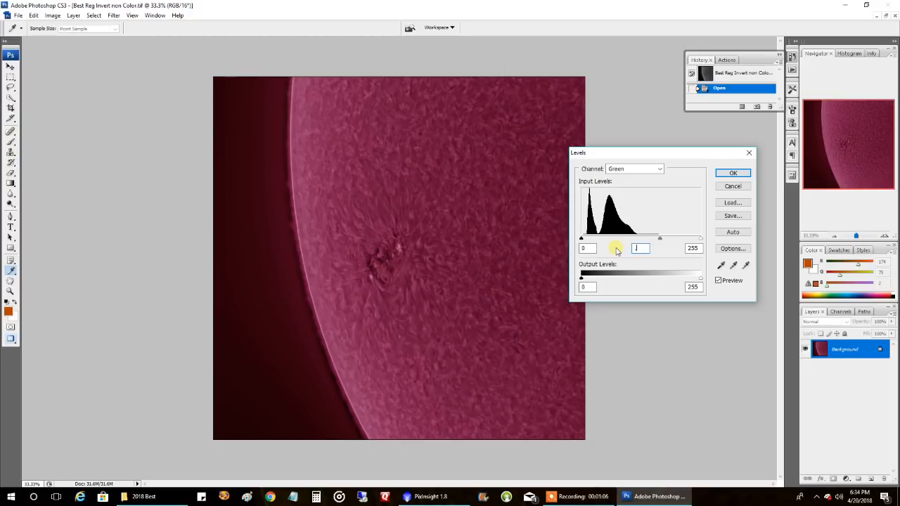
{"action": "type", "text": ".8"}
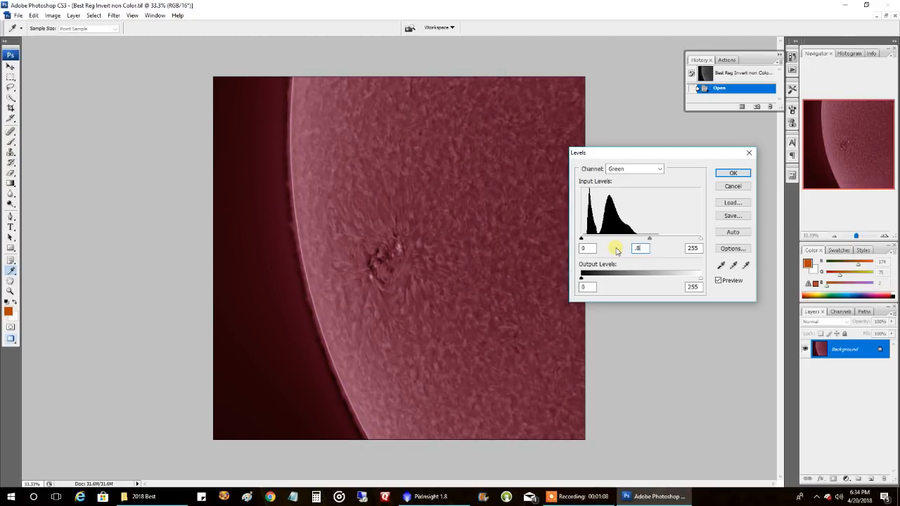
{"action": "left_click", "coordinate": [633, 169]}
{"action": "type", "text": ".2"}
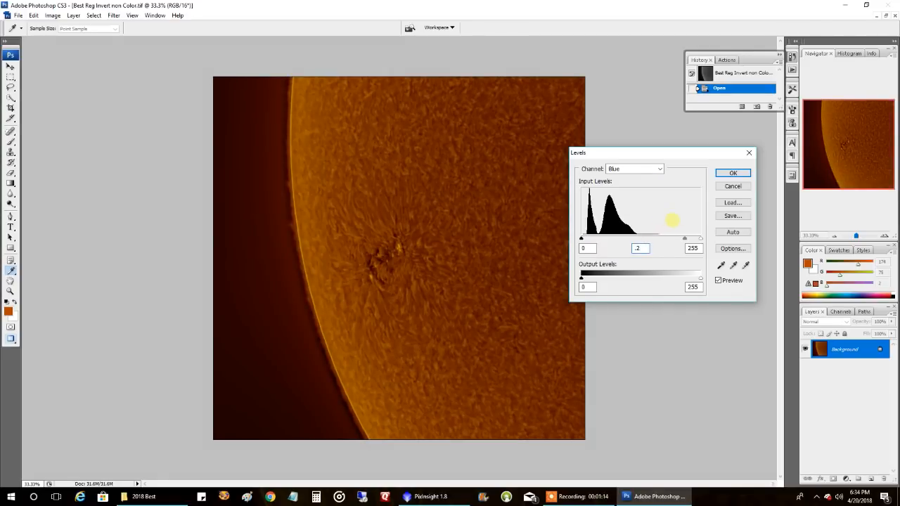
{"action": "left_click", "coordinate": [733, 173]}
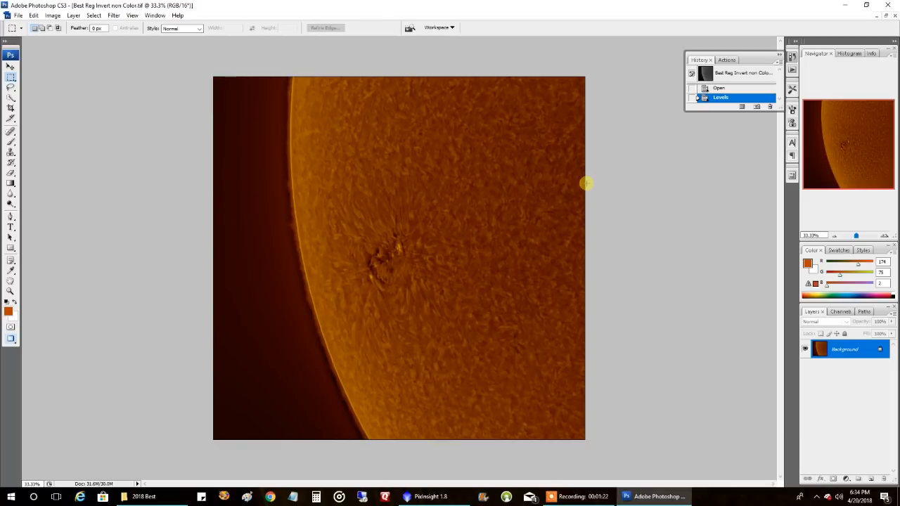
{"action": "mouse_move", "coordinate": [422, 233]}
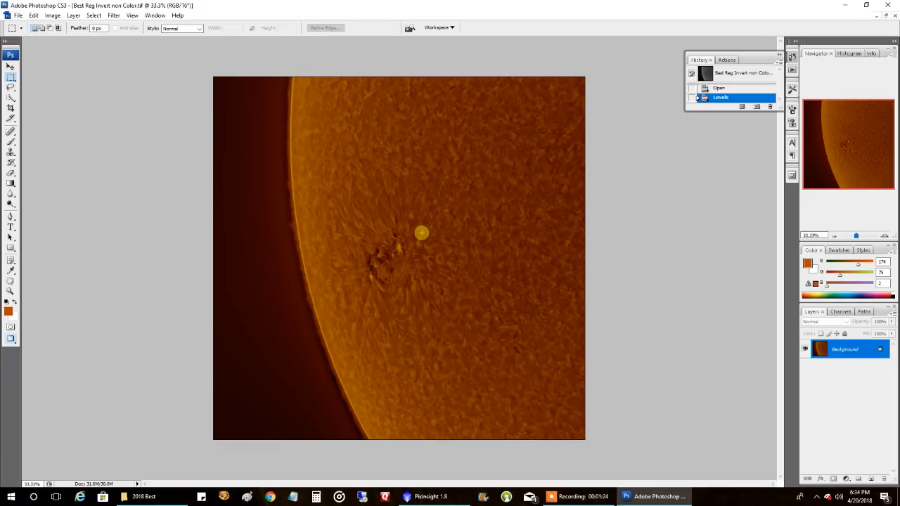